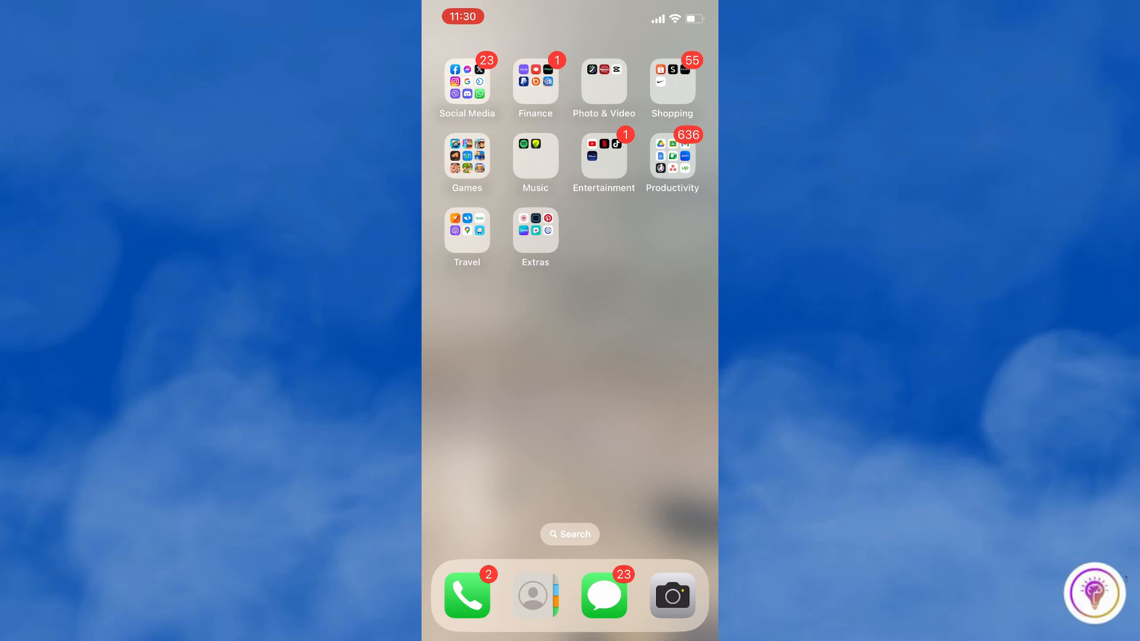
Swipe to the Home Screen page holding Settings, Maps and App Store.
scroll("left", 3)
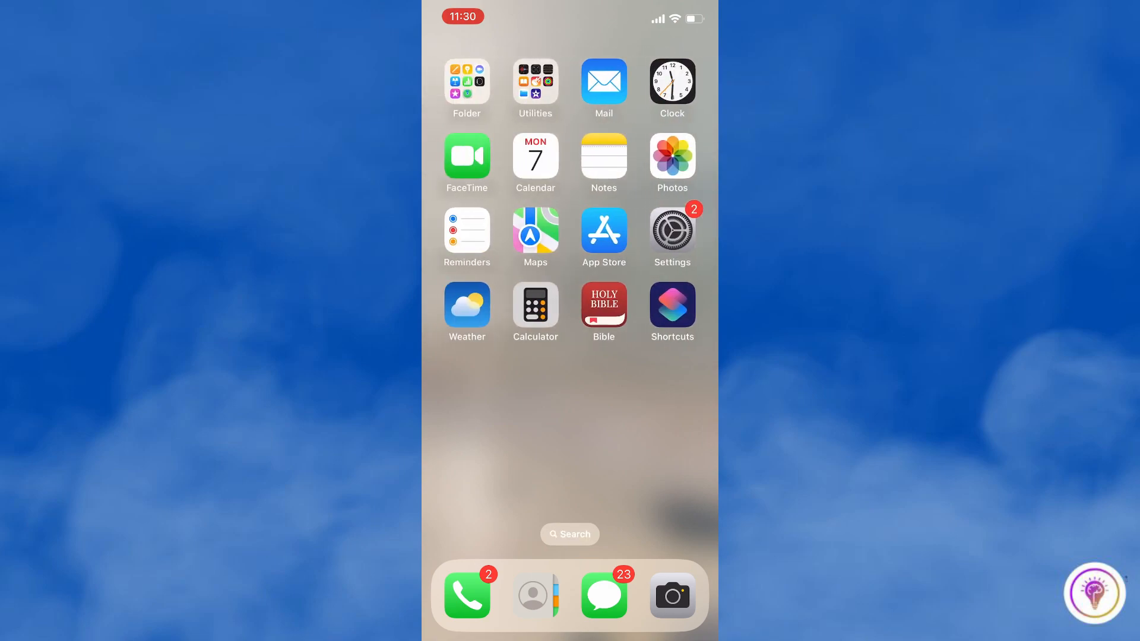
Confirm in Settings that Wi-Fi is on and connected, then search the App Store for 'twitter'.
left_click(671, 231)
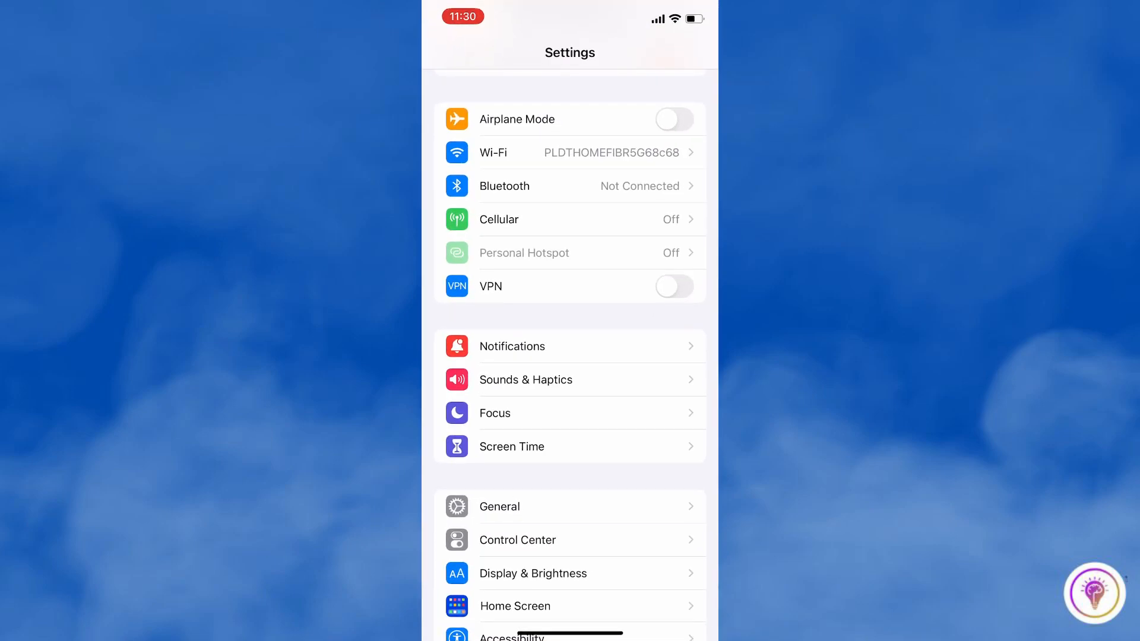
left_click(569, 152)
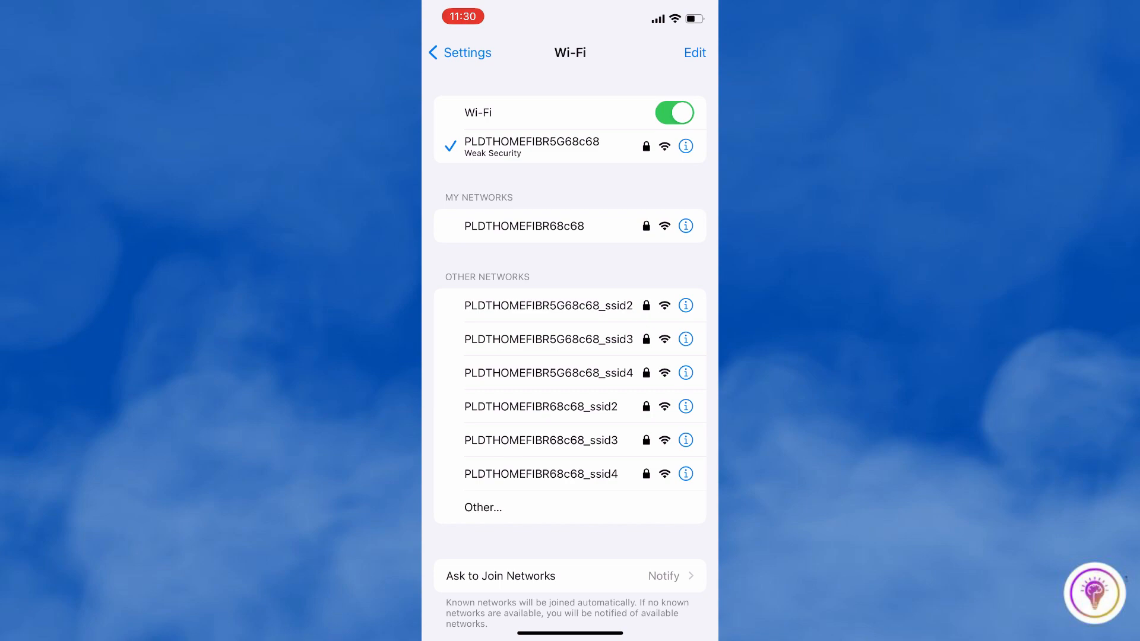
left_click(459, 52)
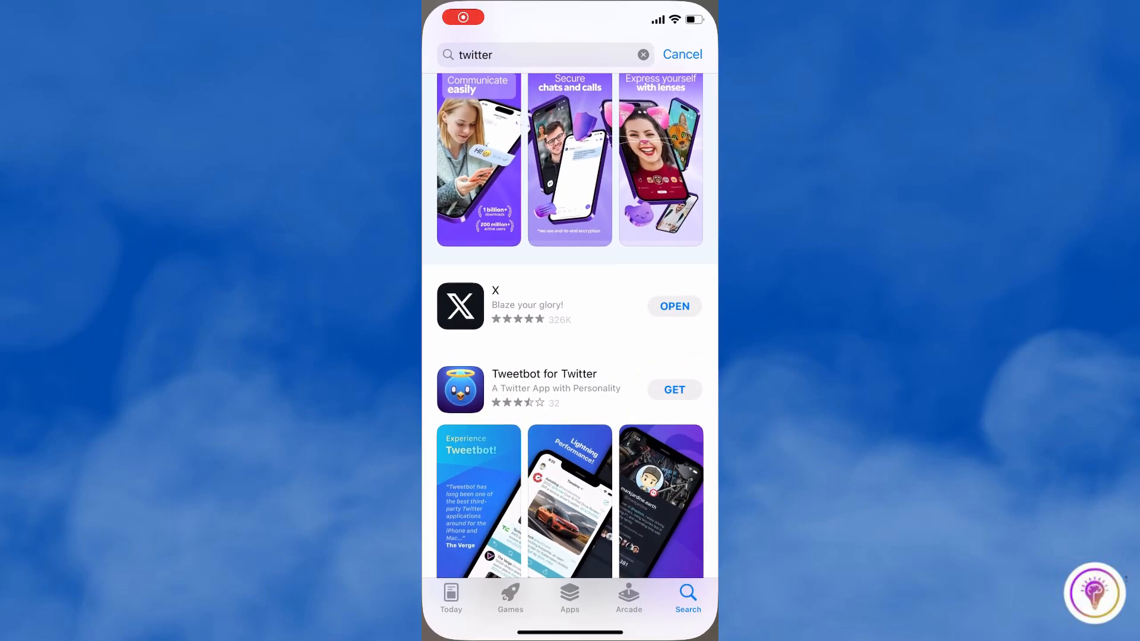
Review X's App Store page from the 'twitter' results, confirming it shows OPEN and is up to date.
left_click(461, 306)
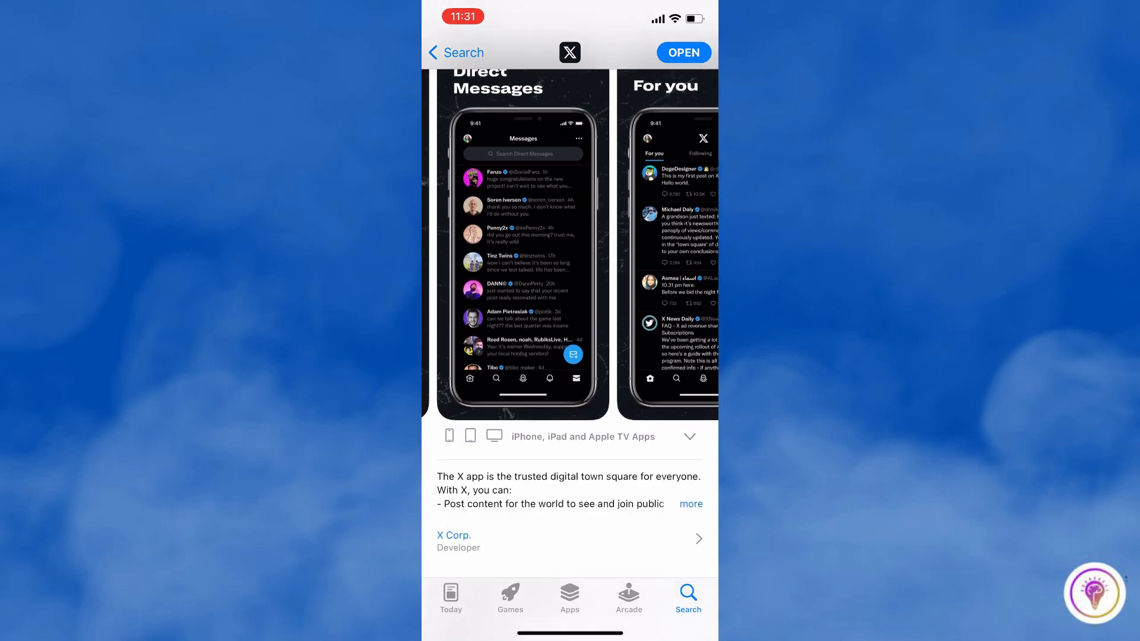
scroll("down", 3)
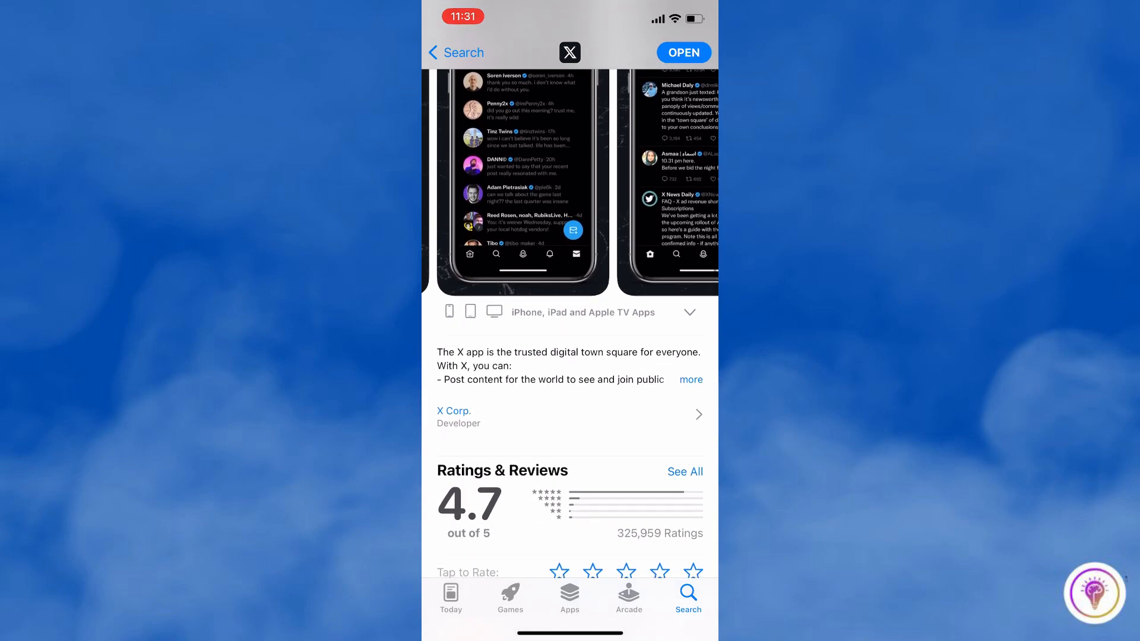
scroll("down", 3)
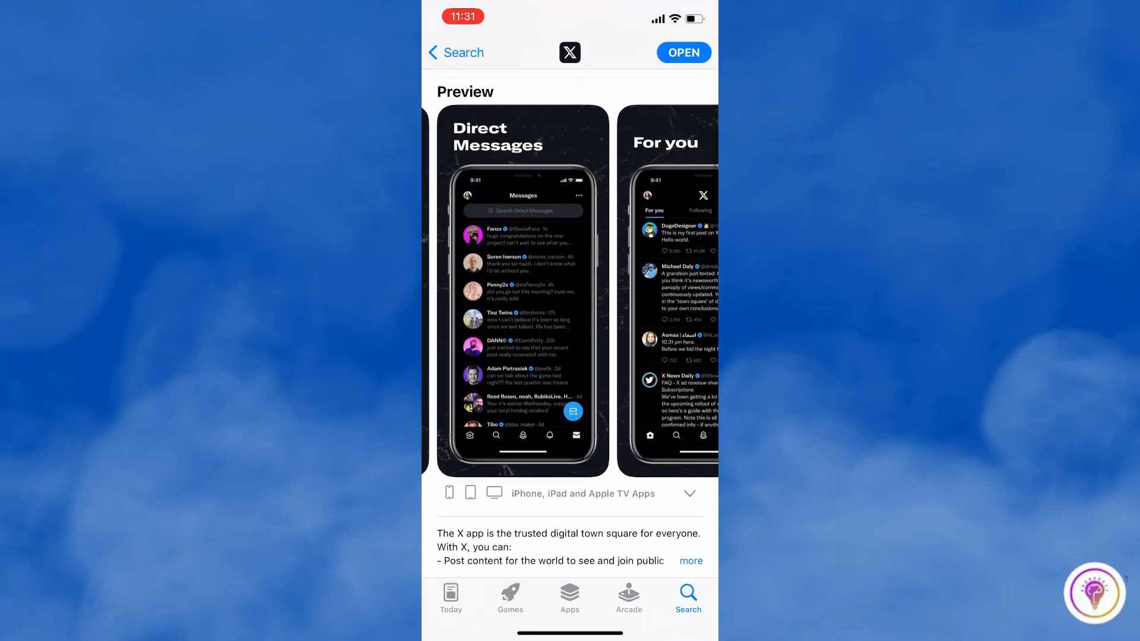
scroll("down", 3)
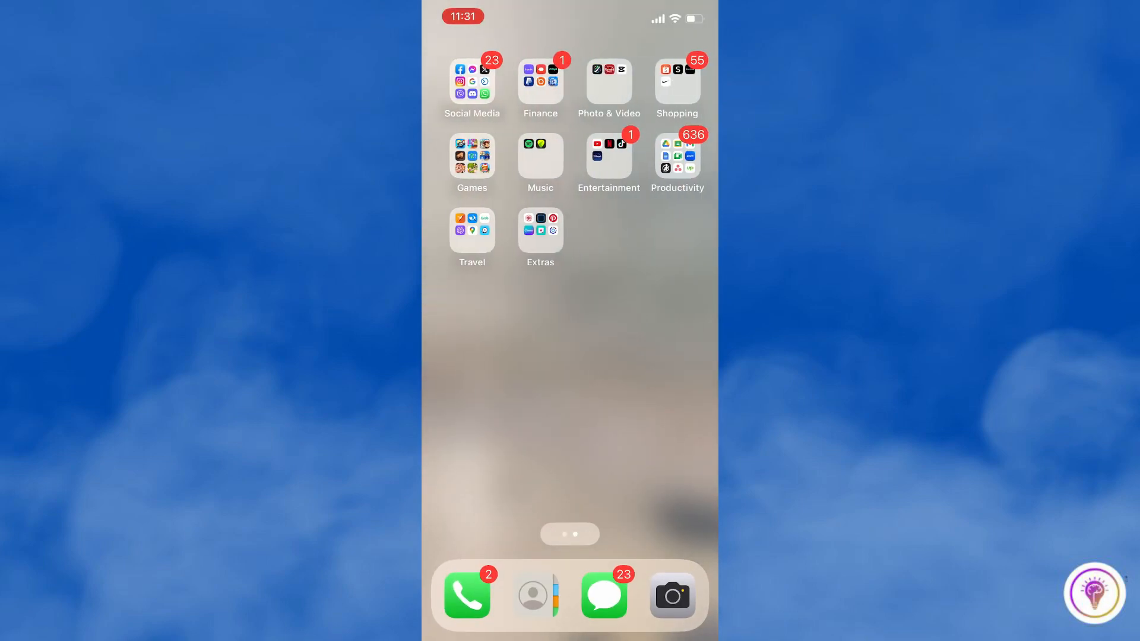
Show X's quick-action menu with Remove App from the Social Media folder.
left_click(472, 80)
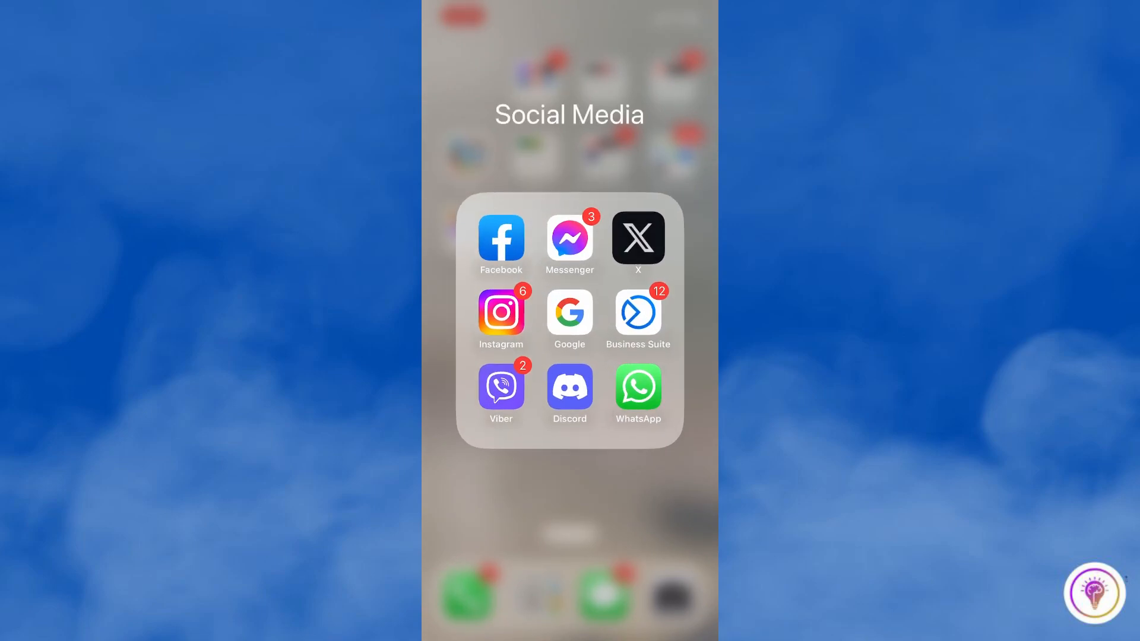
left_click(638, 238)
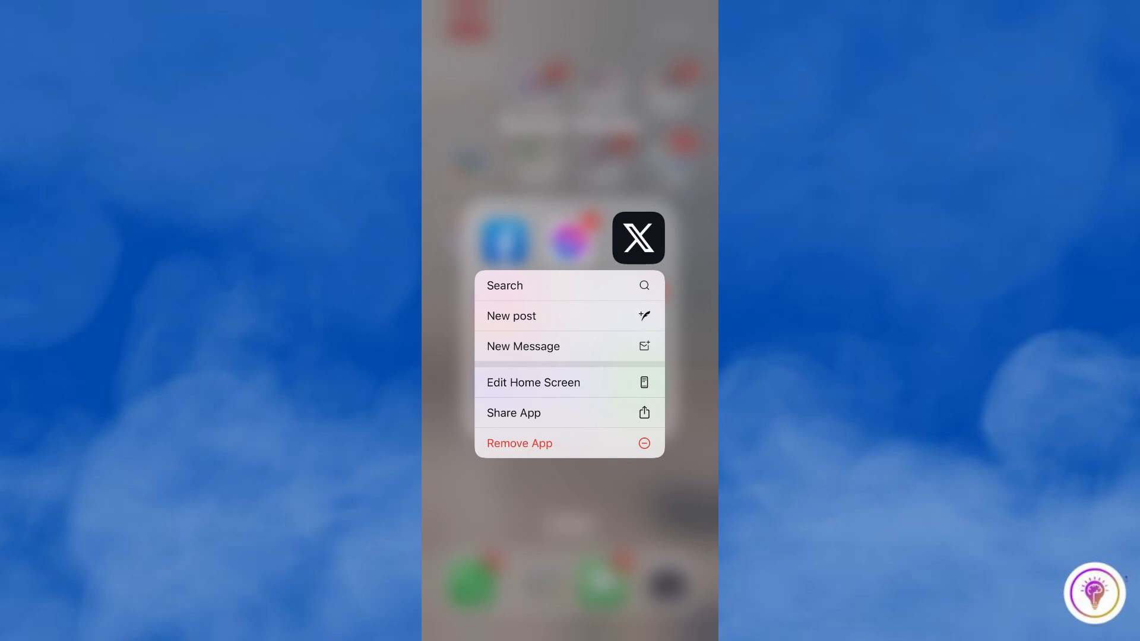